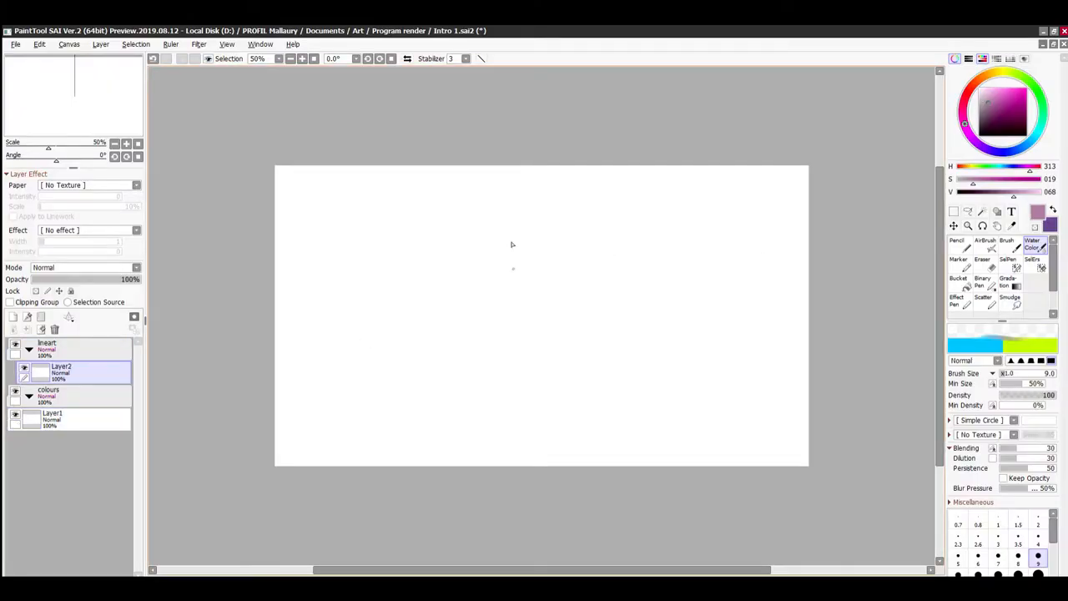
Sketch the girl's head, torso and raised arm in mauve on Layer2, then add Layer3
drag(521, 238, 550, 309)
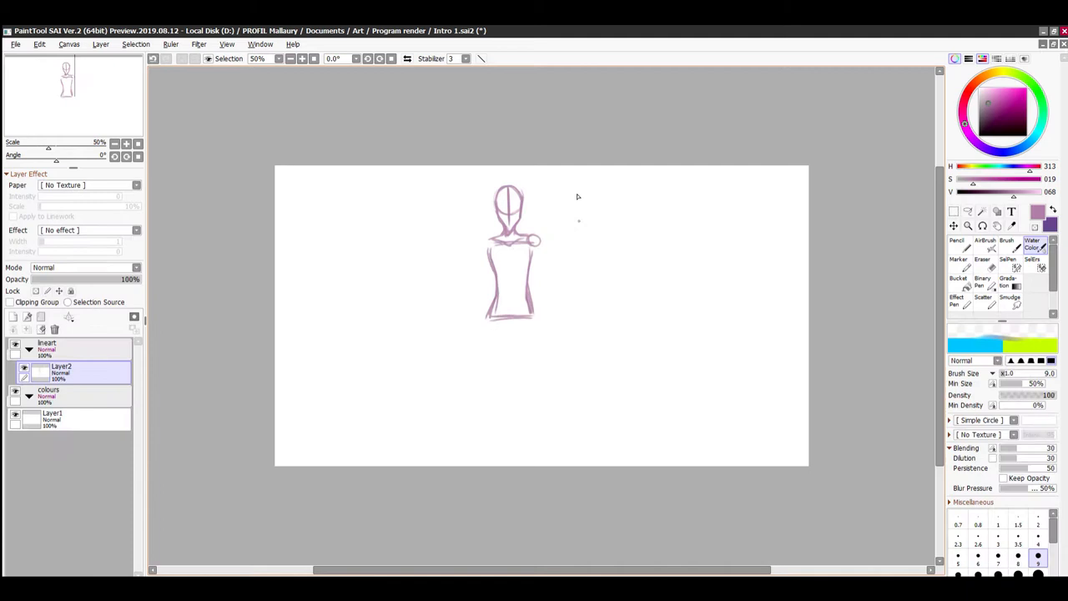
drag(509, 309, 517, 350)
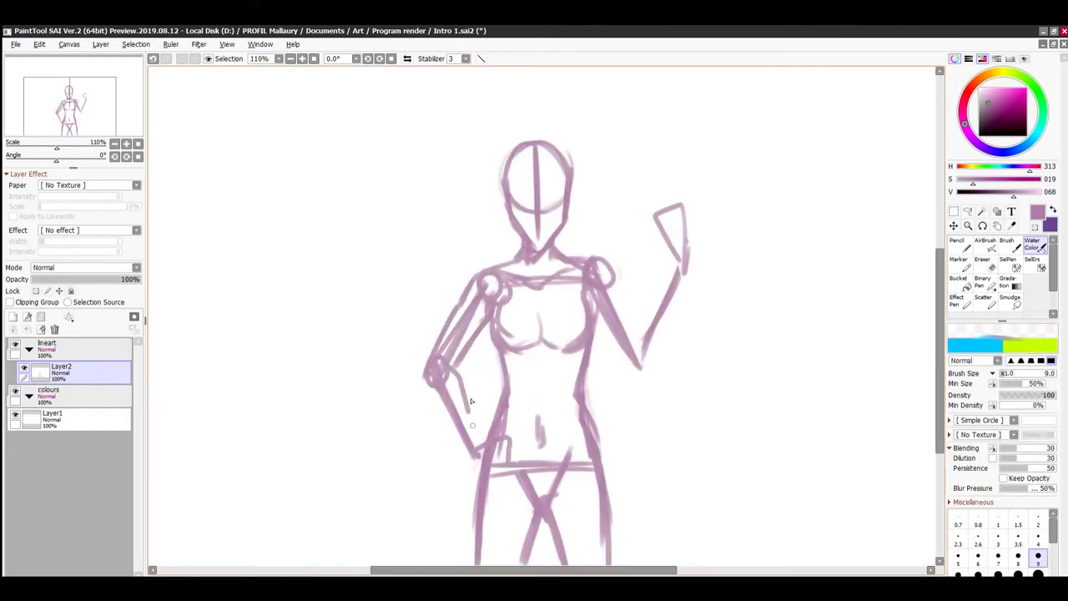
click(983, 244)
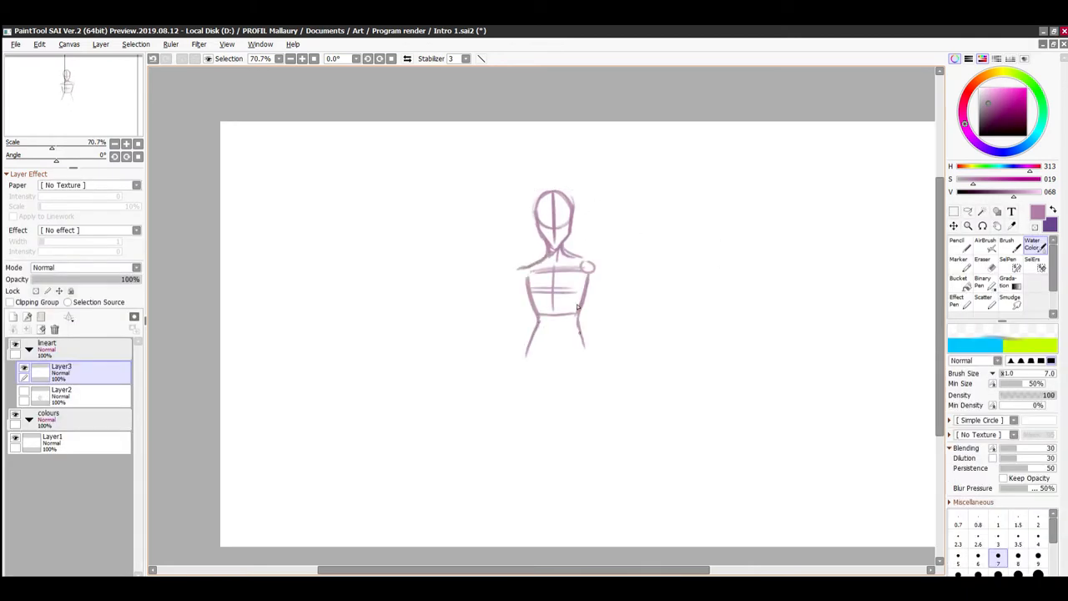
Trace a firmer face outline with nose and lips over the faded Layer2 sketch
drag(551, 358, 534, 425)
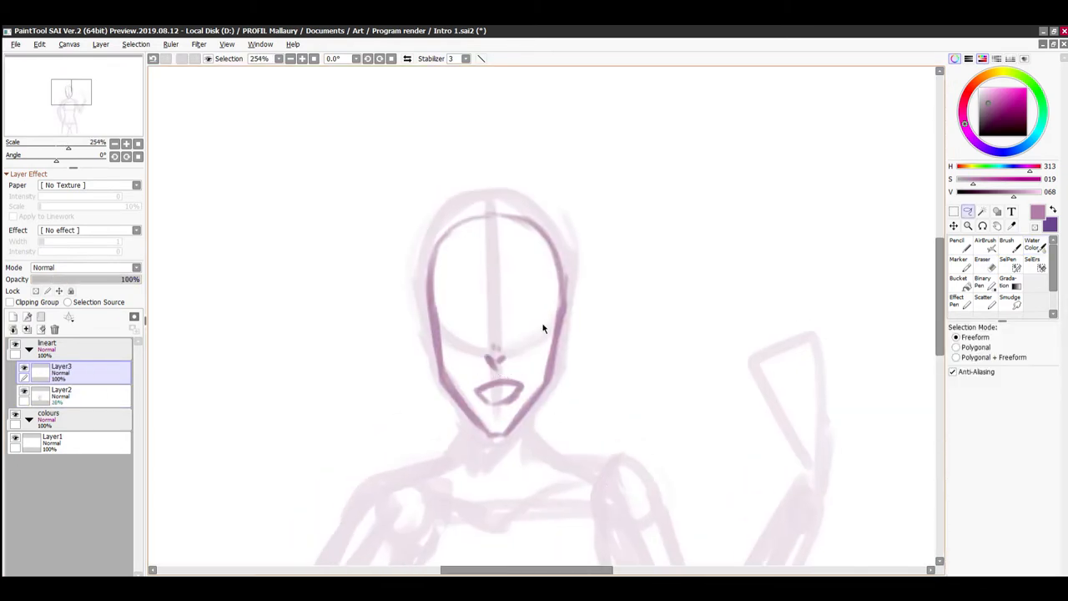
Add new layers for darker mauve lines of the head, freckled face and raised arm
click(1035, 246)
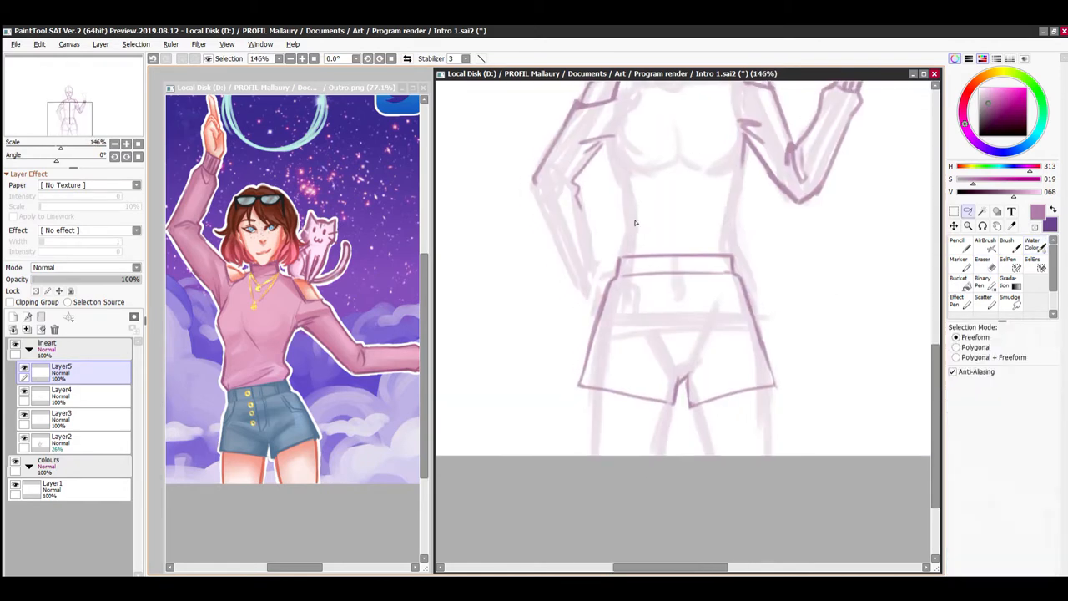
click(1031, 245)
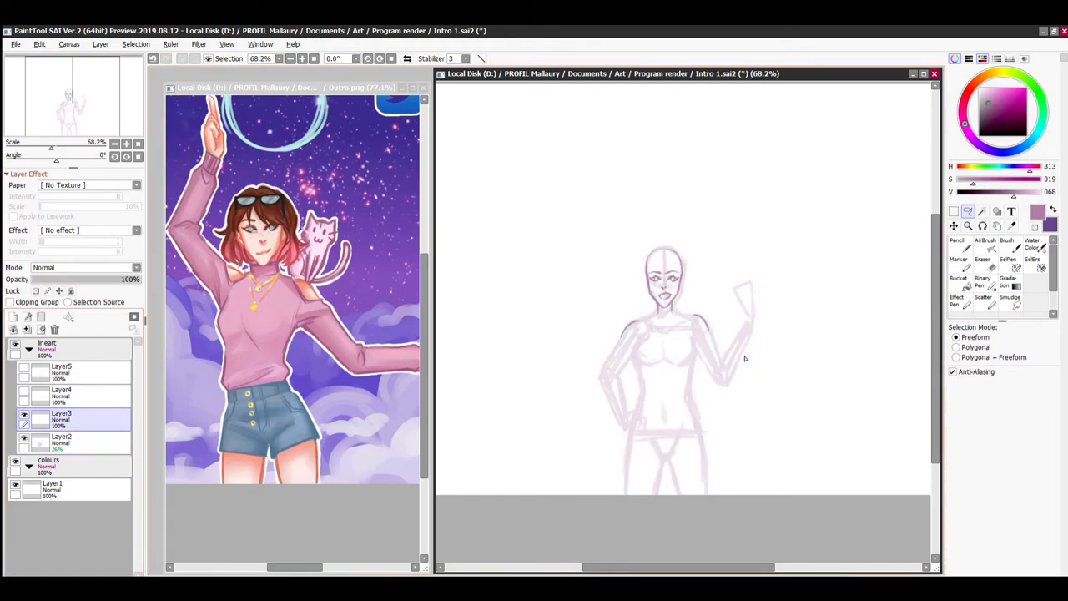
click(981, 262)
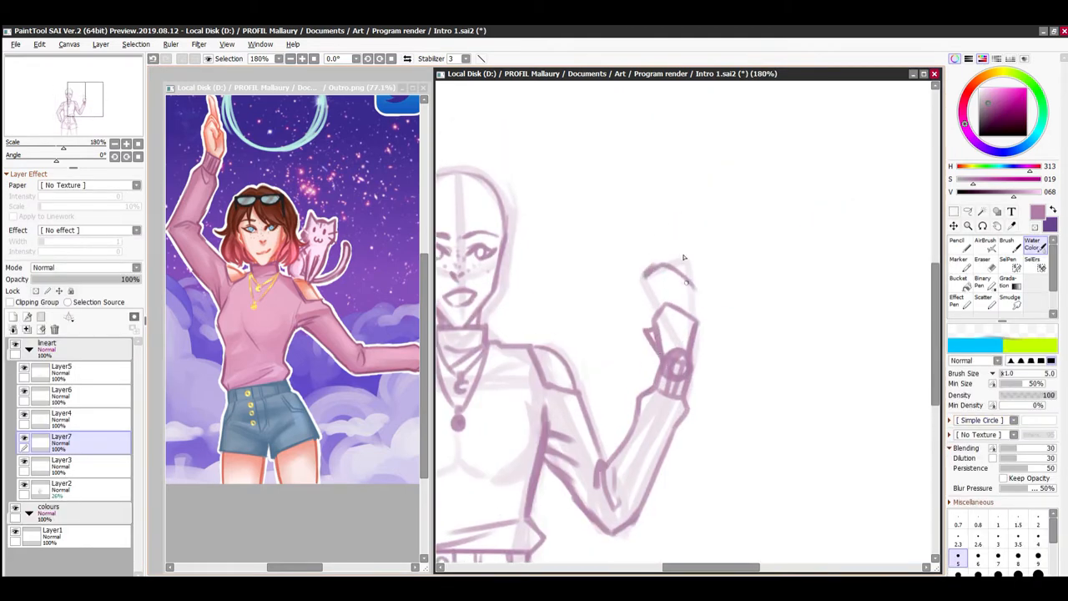
scroll(down, 3)
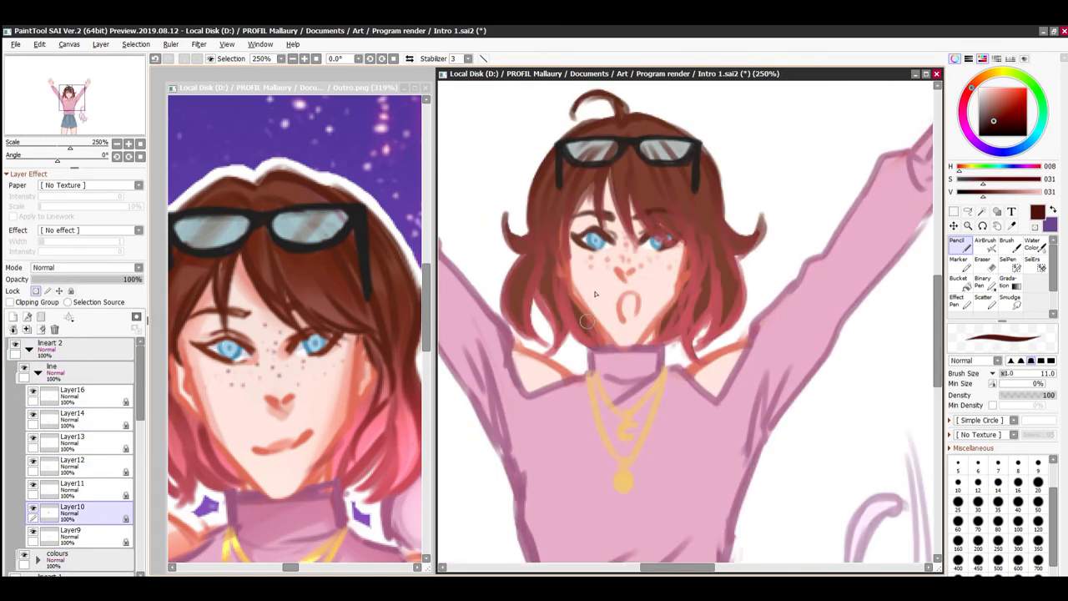
Zoom out to show the whole girl and falling cat, then save with Ctrl+S
click(982, 242)
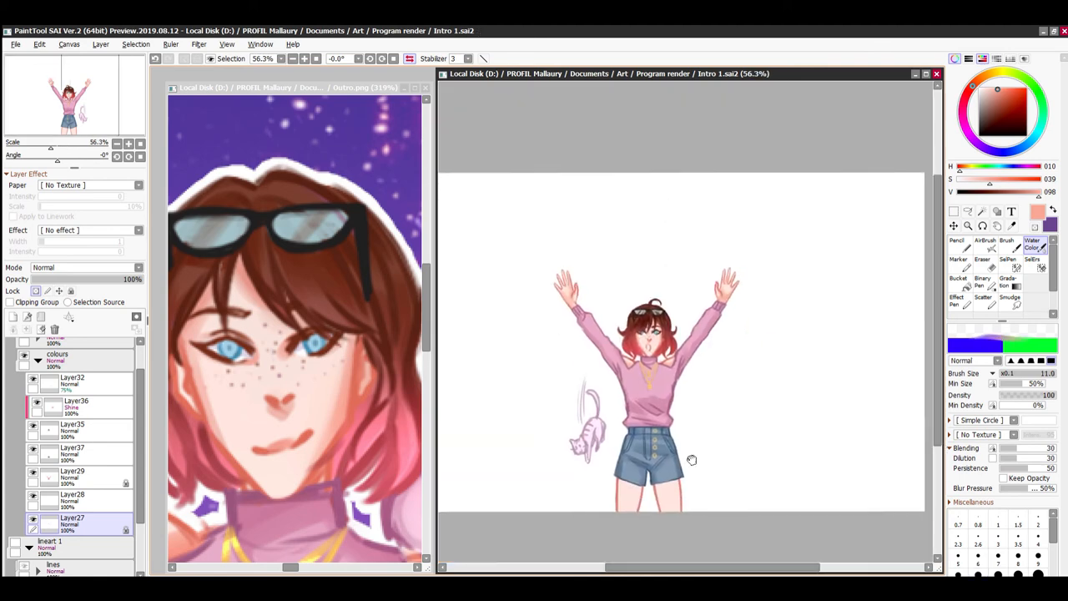
scroll(down, 3)
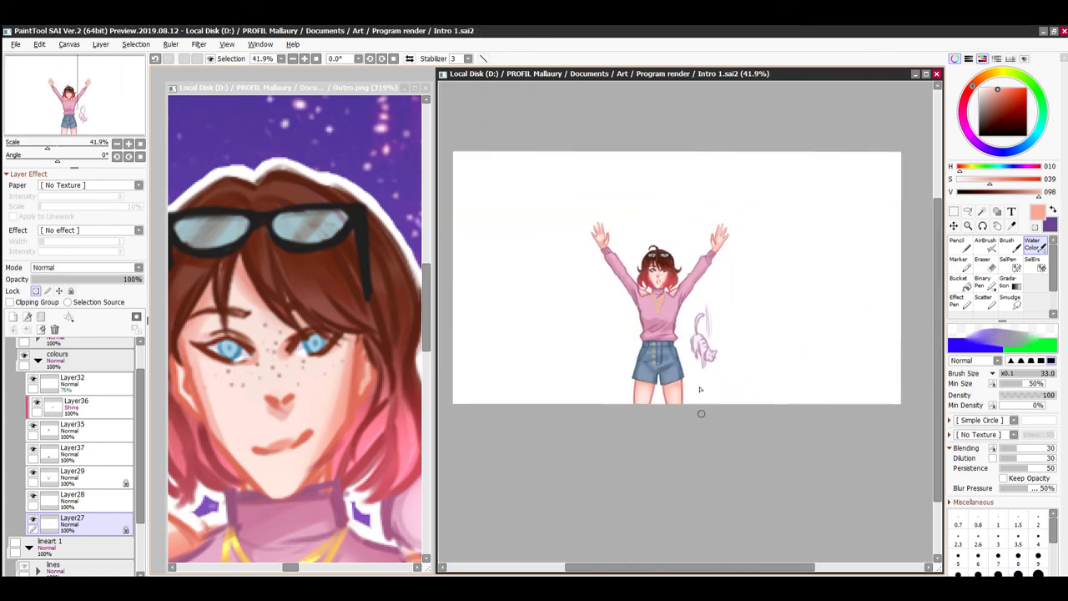